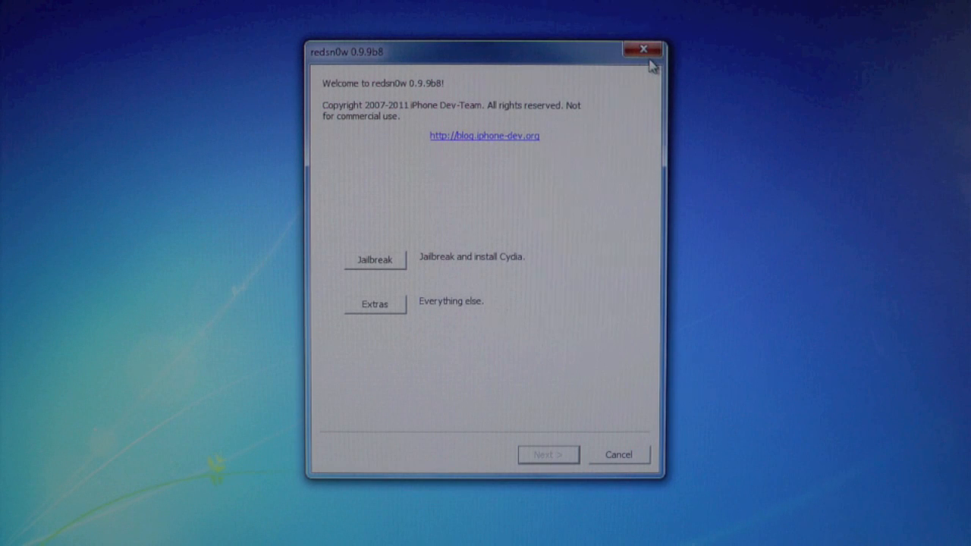
Close the redsn0w welcome window, leaving redsn0w.exe and the IPSW on the desktop
left_click(644, 48)
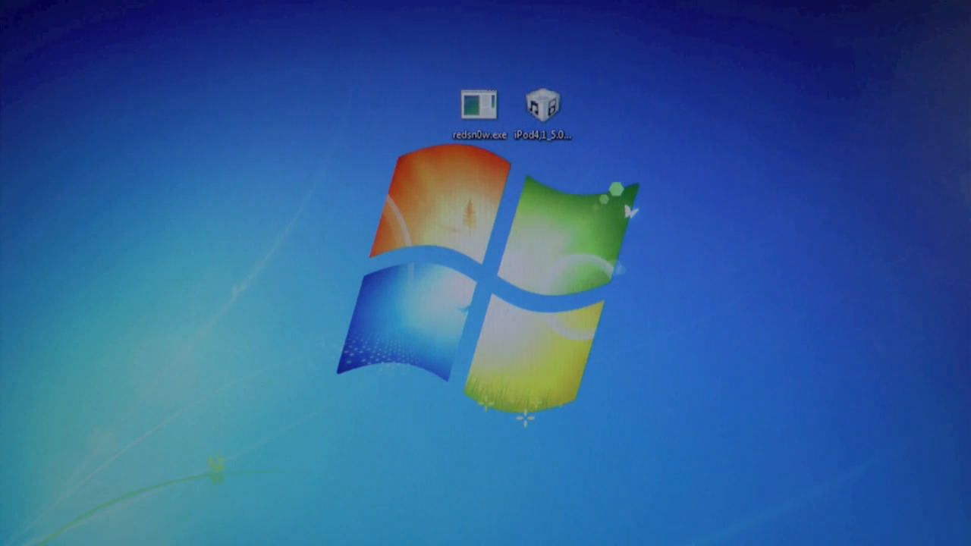
Relaunch redsn0w.exe with UAC approval and identify the iPod4,1_5.0_9A334 build via Extras
left_click(479, 103)
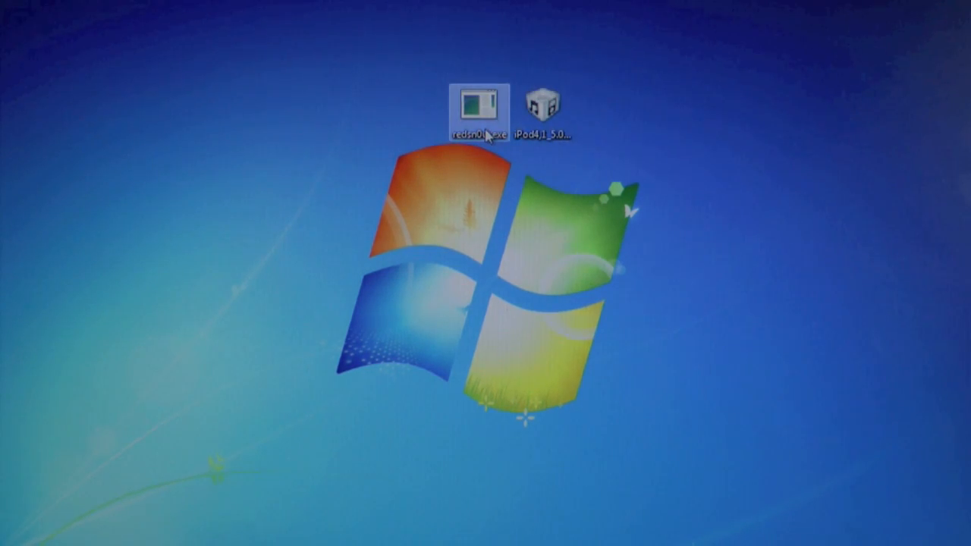
double_click(479, 104)
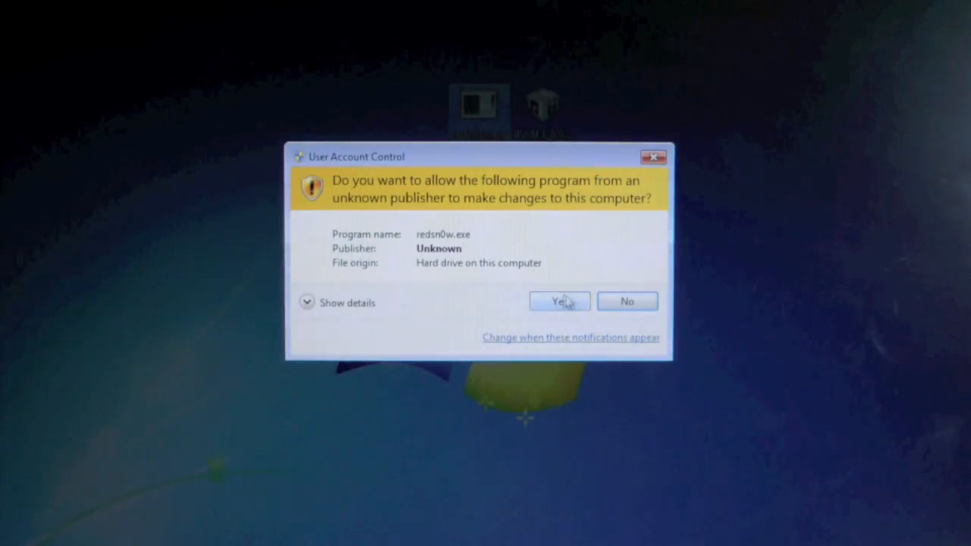
left_click(559, 300)
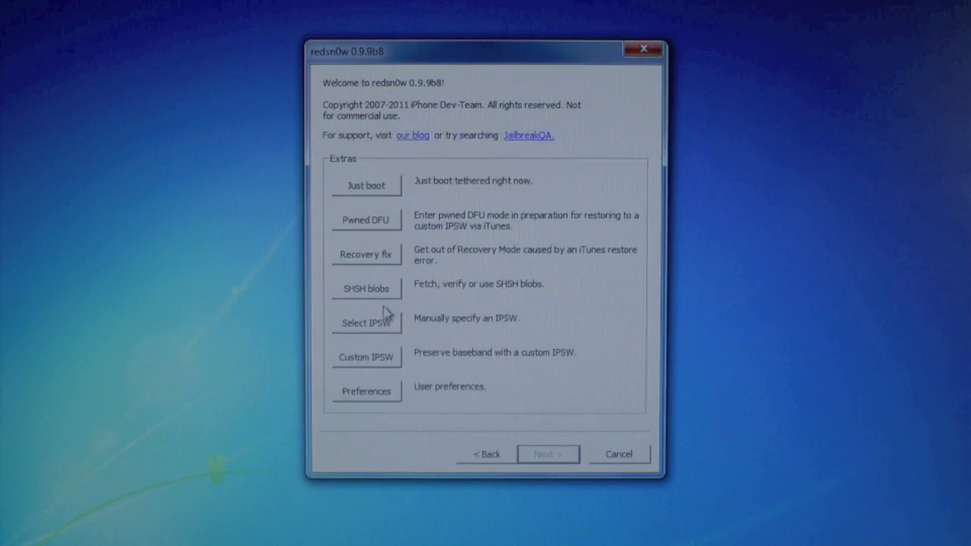
left_click(366, 321)
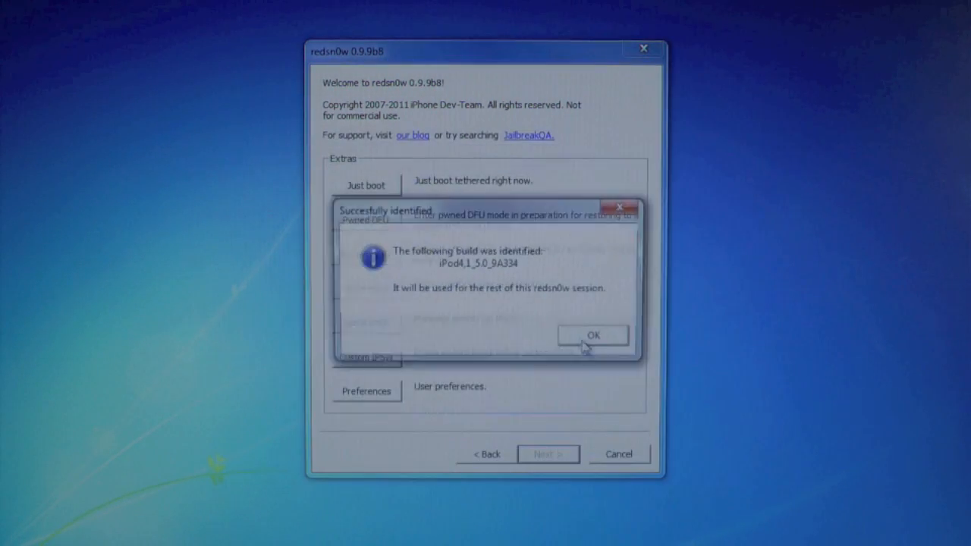
left_click(594, 335)
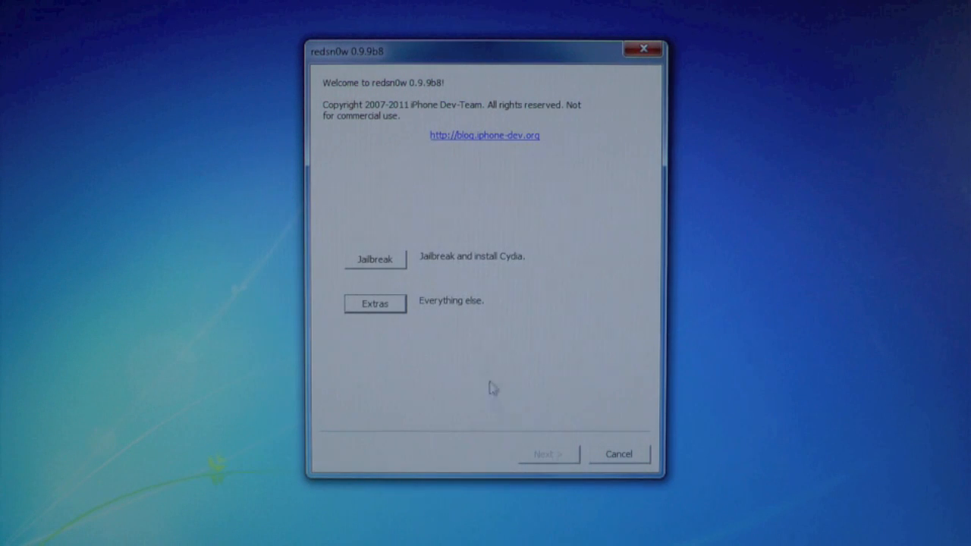
Run the jailbreak with Install Cydia and Enable battery percentage checked
left_click(374, 258)
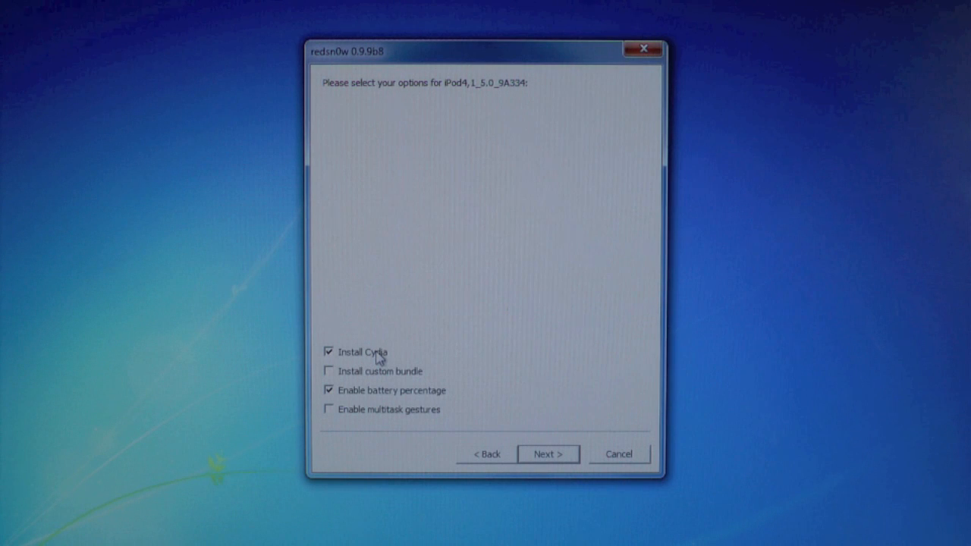
mouse_move(355, 393)
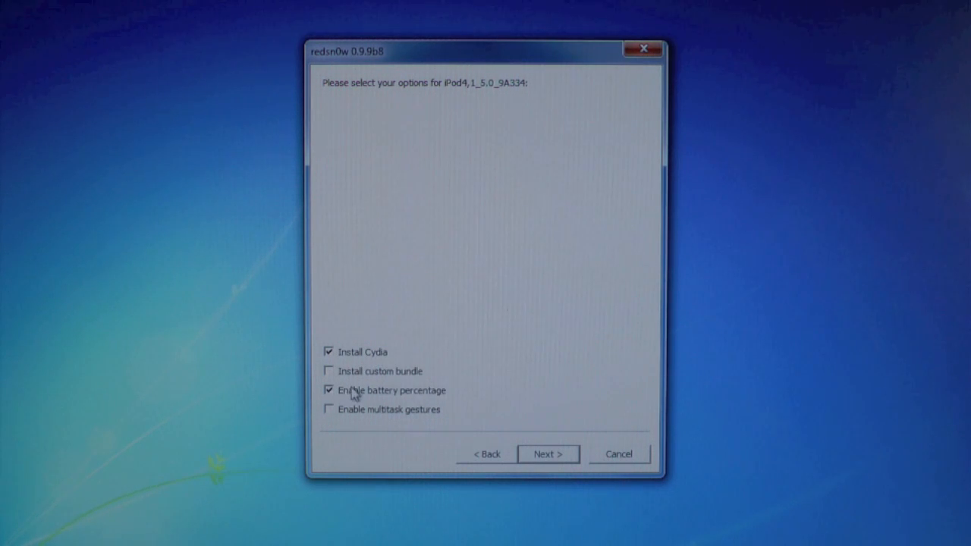
left_click(548, 454)
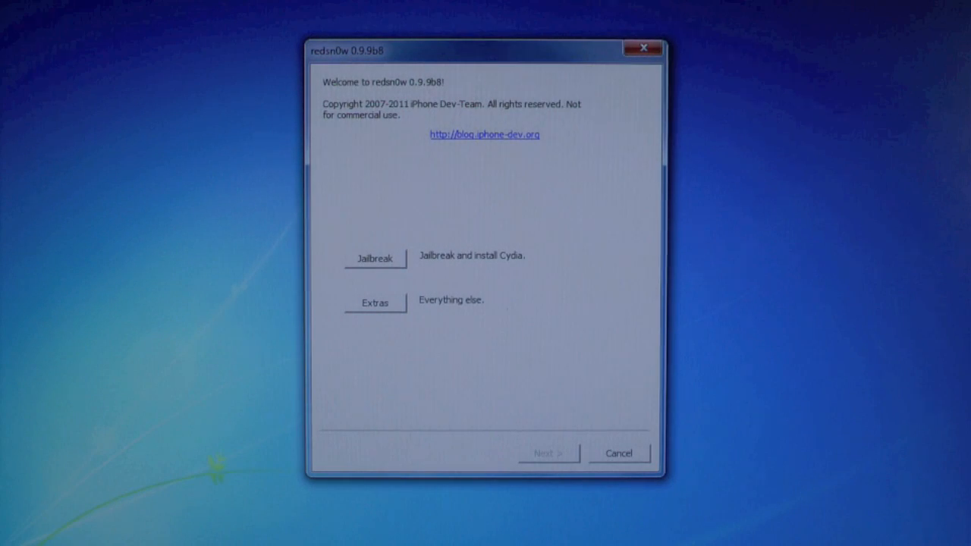
From Extras, confirm the 9A334 build and start a tethered Just boot with the device off and plugged in
left_click(375, 303)
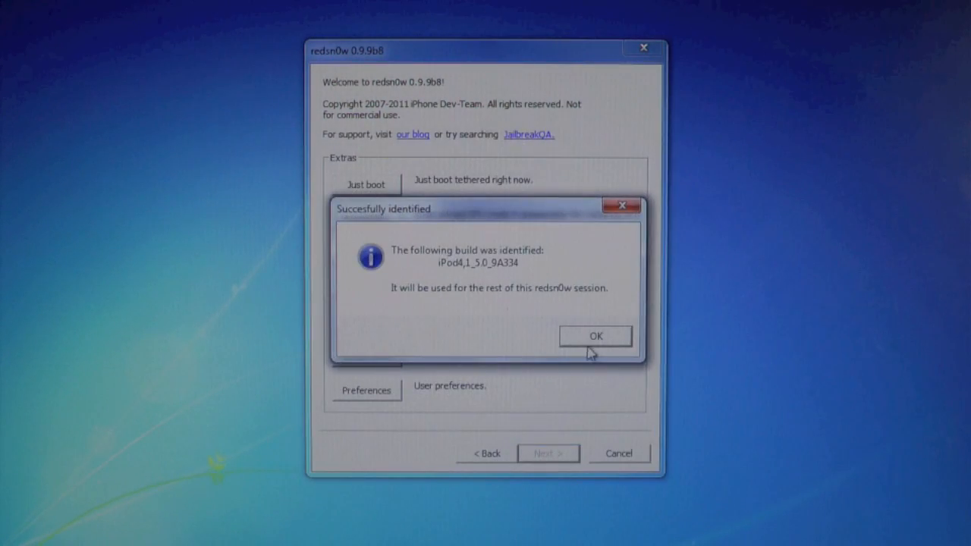
left_click(594, 337)
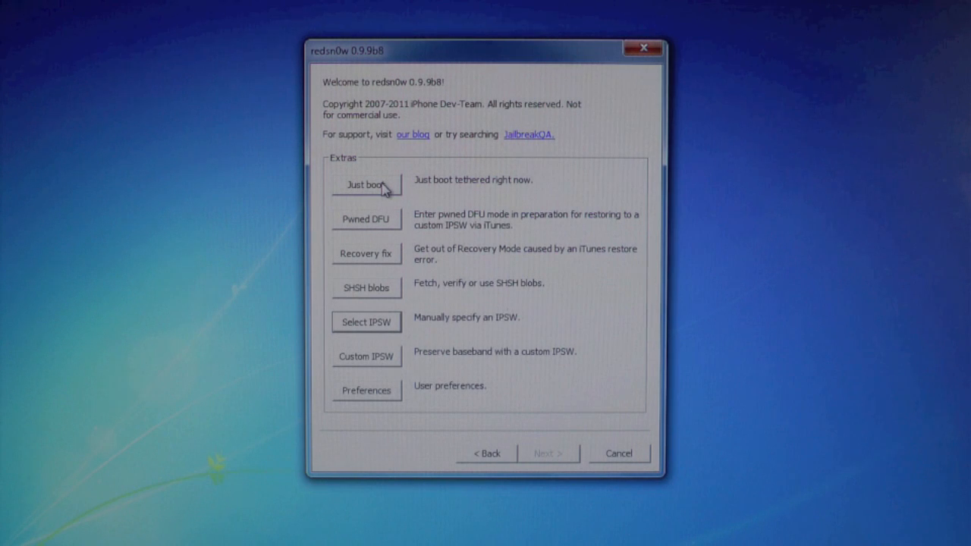
left_click(365, 186)
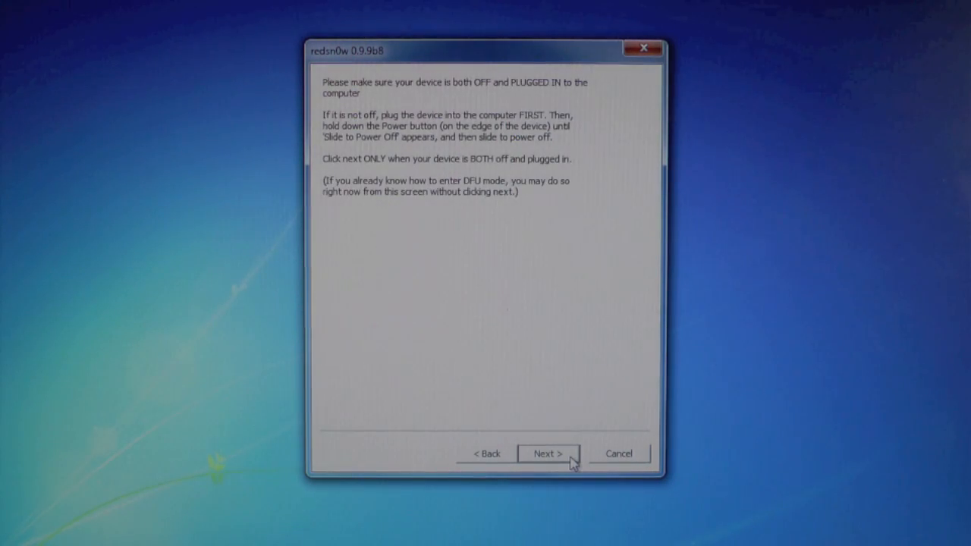
left_click(547, 452)
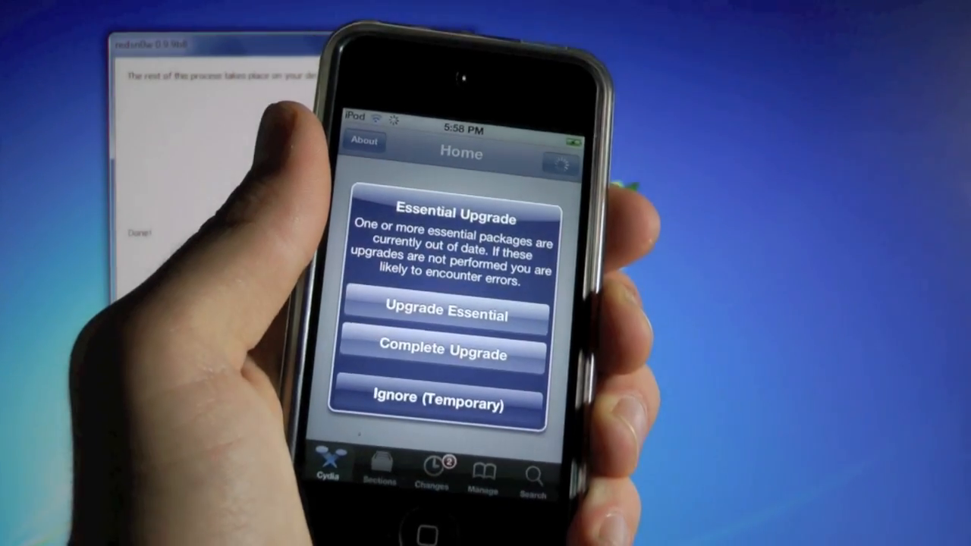
Tap Ignore (Temporary) on Cydia's Essential Upgrade prompt to reach the Welcome home screen
left_click(437, 401)
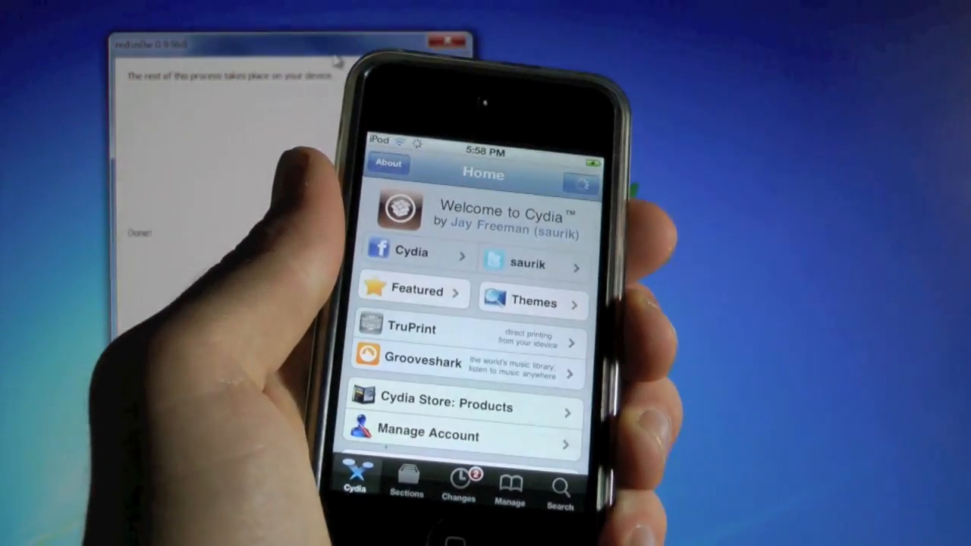